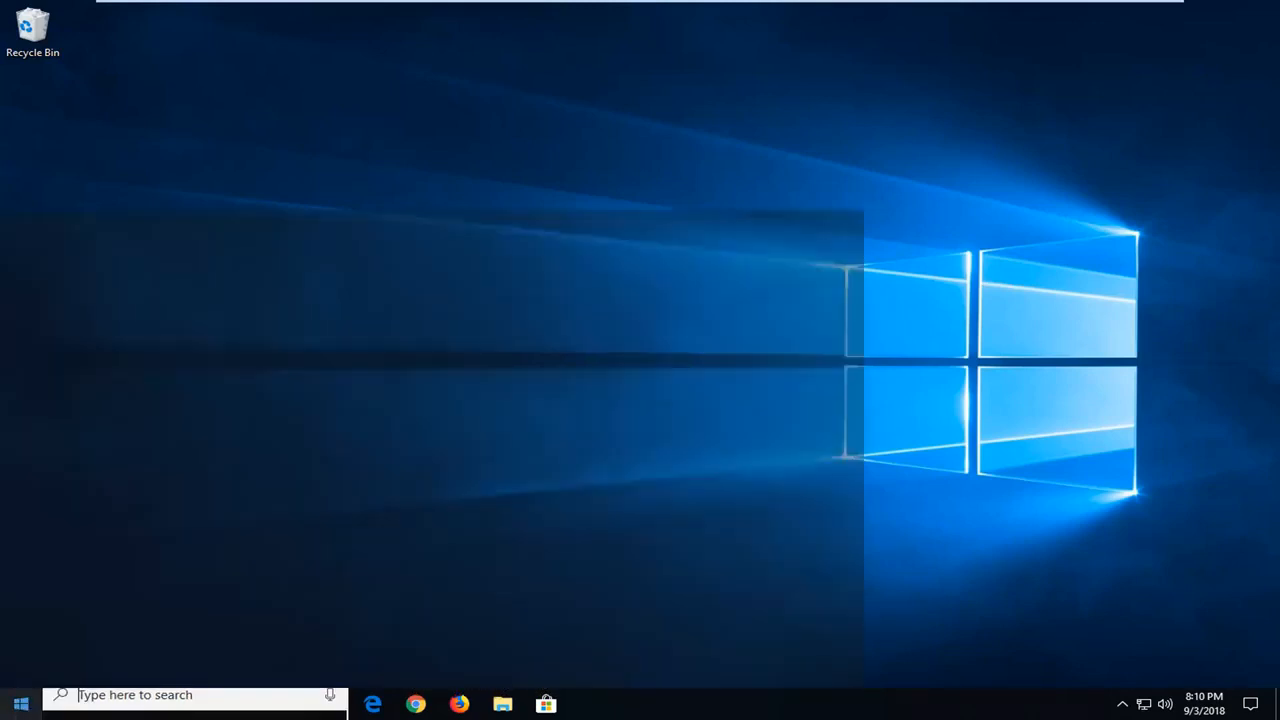
Search the Start menu for 'run' and launch the Run app
{"action": "left_click", "coordinate": [20, 703]}
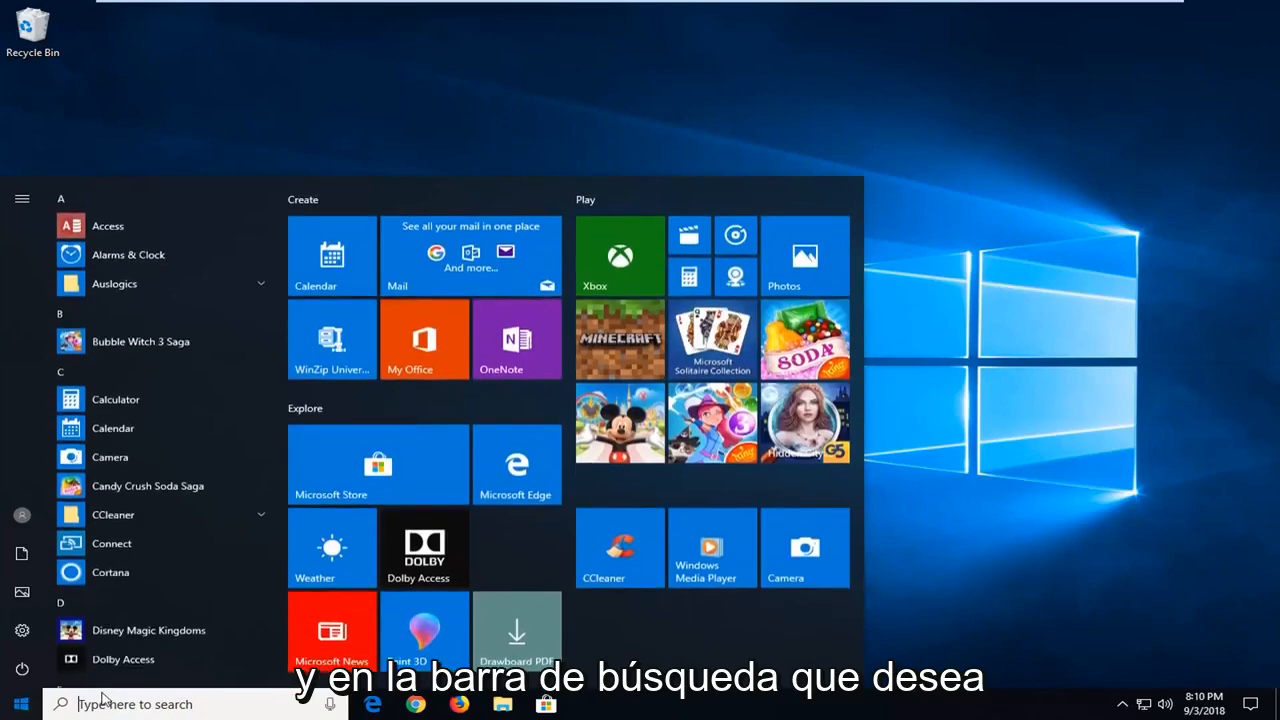
{"action": "left_click", "coordinate": [18, 704]}
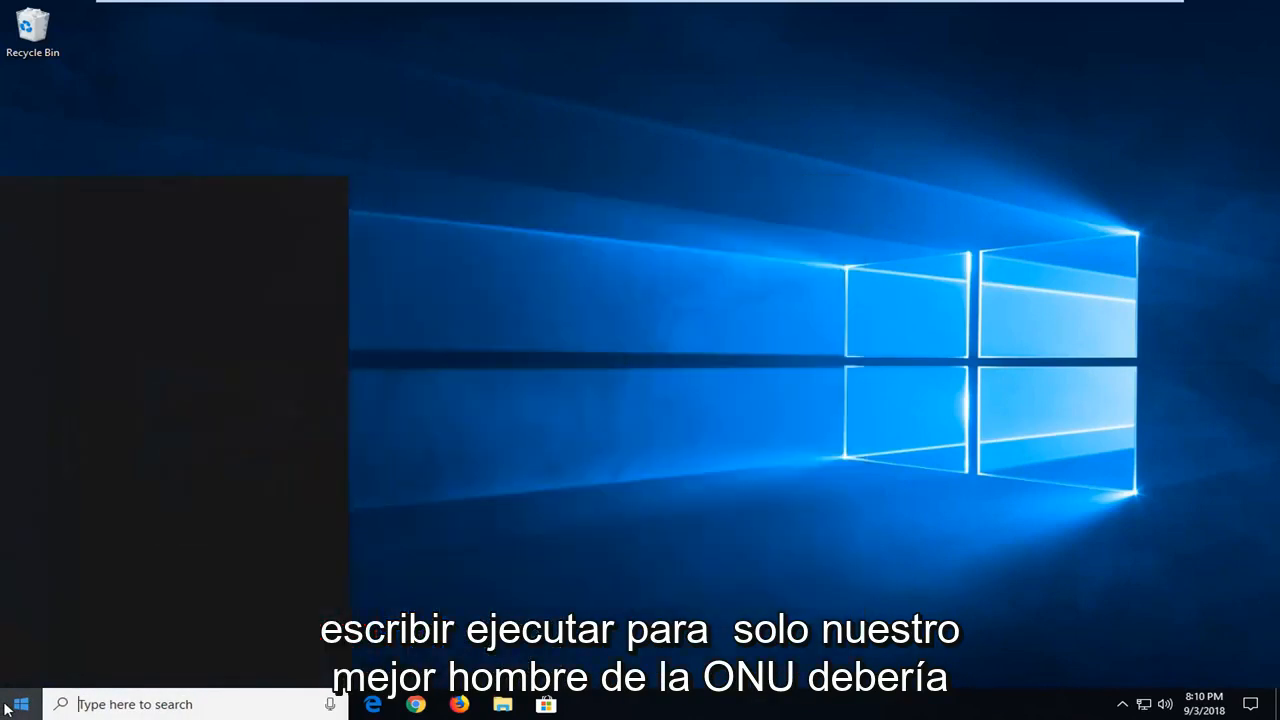
{"action": "type", "text": "run"}
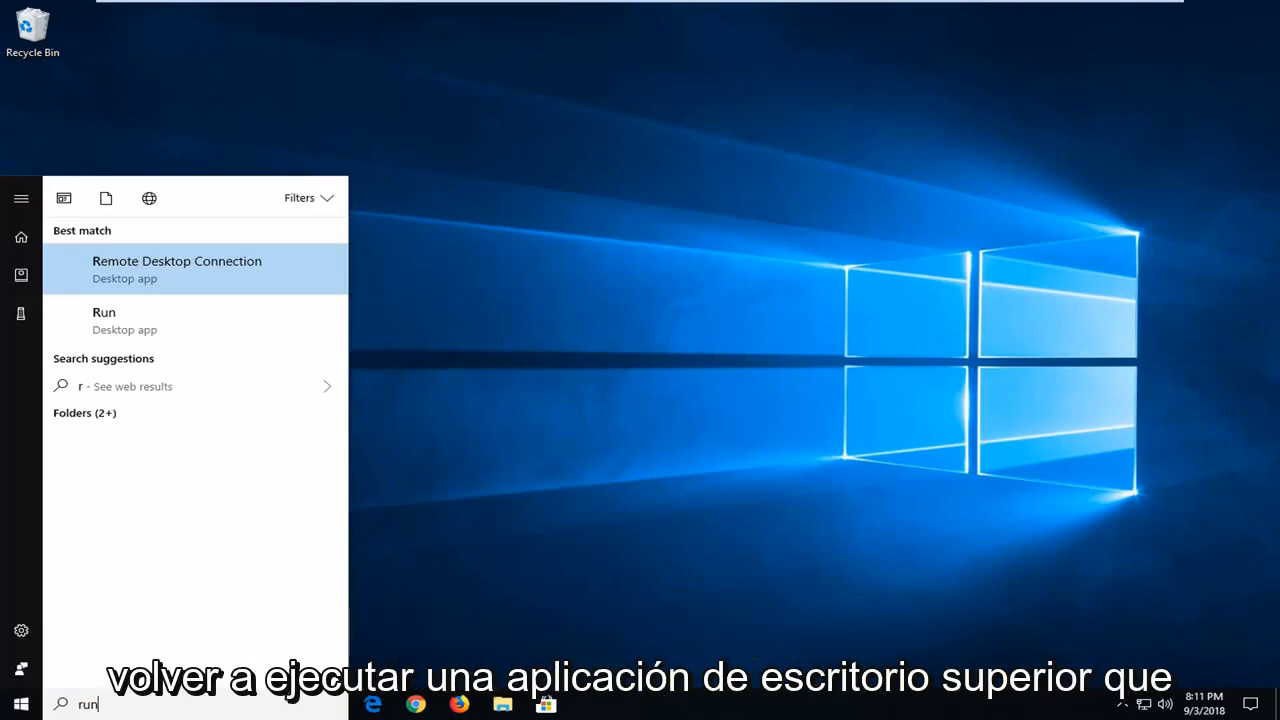
{"action": "mouse_move", "coordinate": [104, 320]}
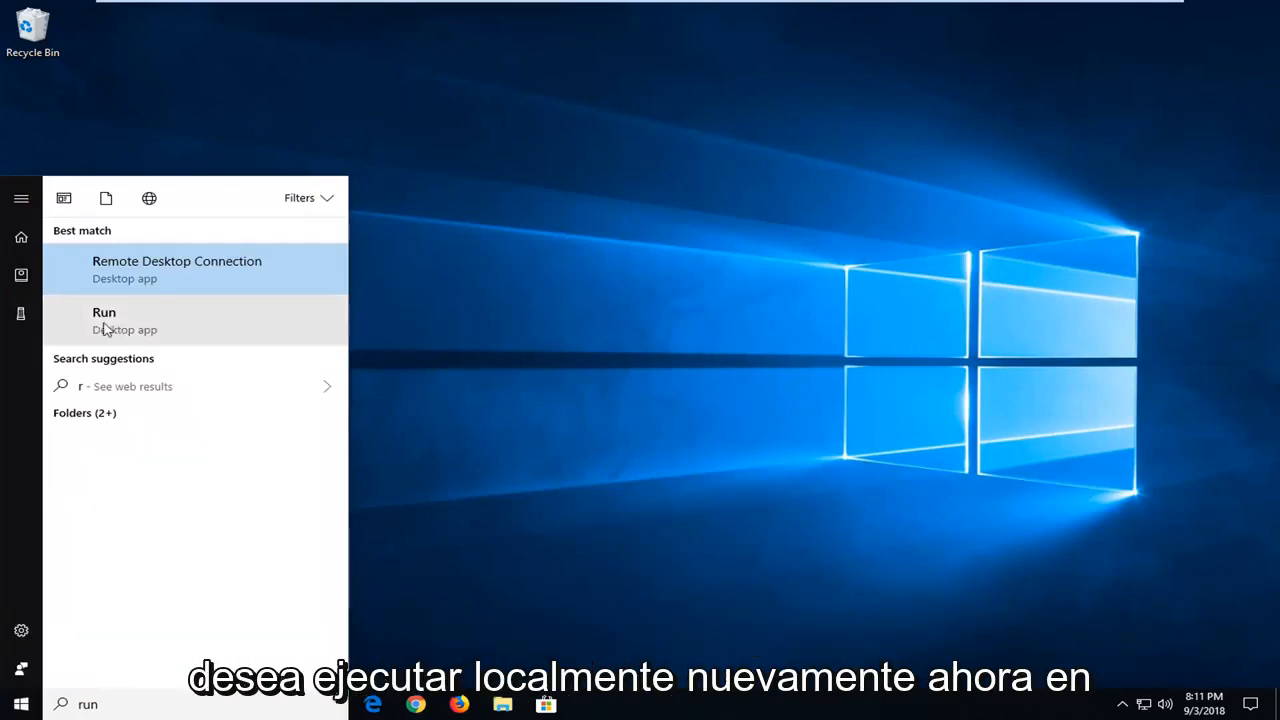
{"action": "type", "text": "un"}
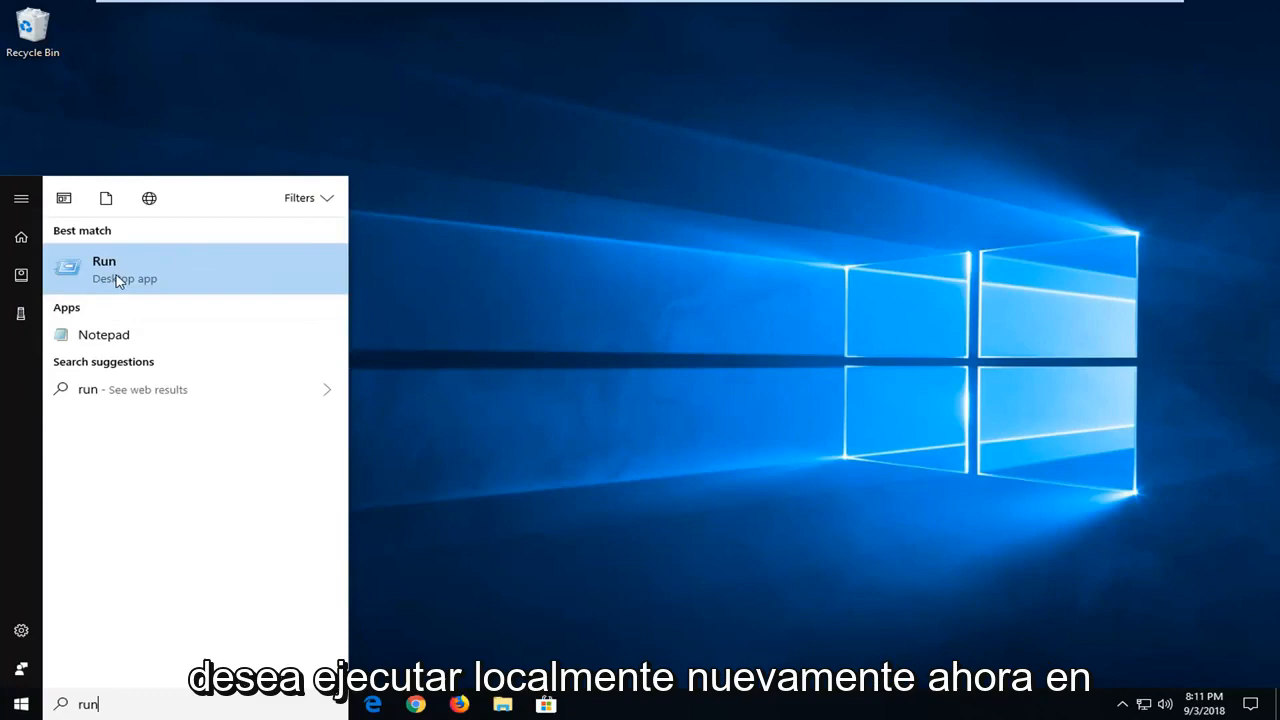
{"action": "left_click", "coordinate": [104, 268]}
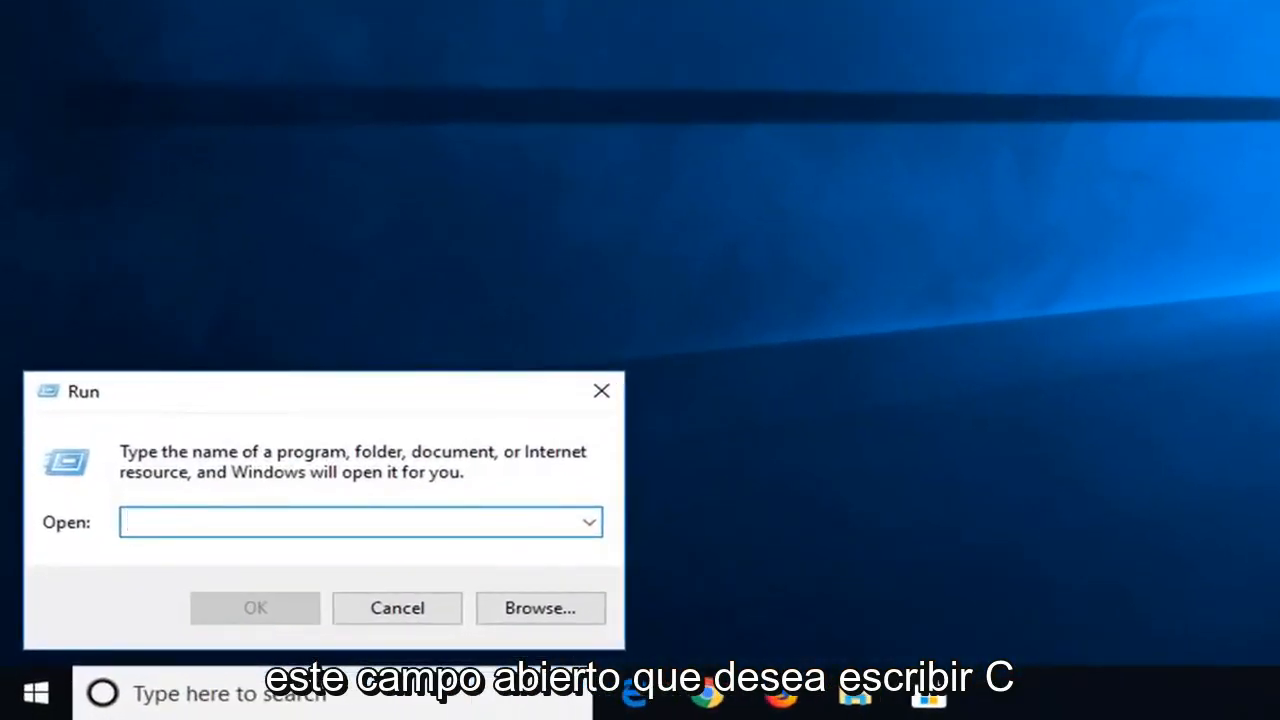
Run 'certlm.msc' from the Run dialog
{"action": "type", "text": "cert"}
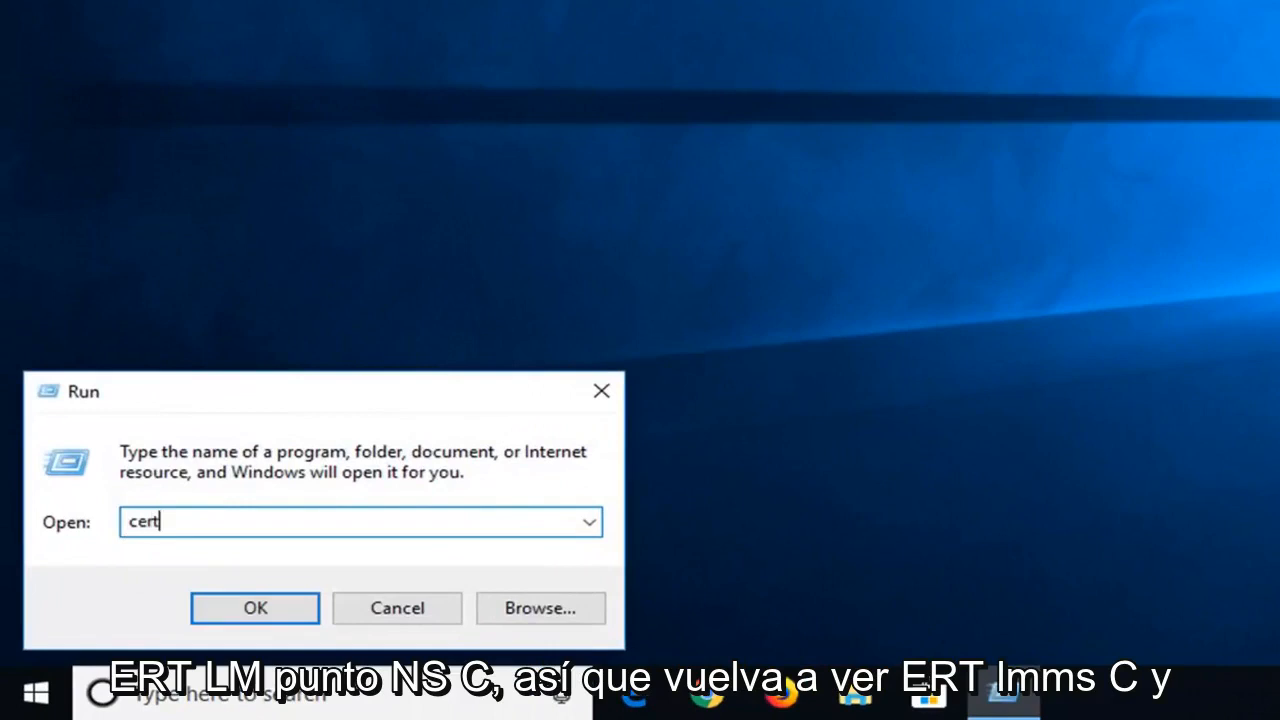
{"action": "type", "text": "lm"}
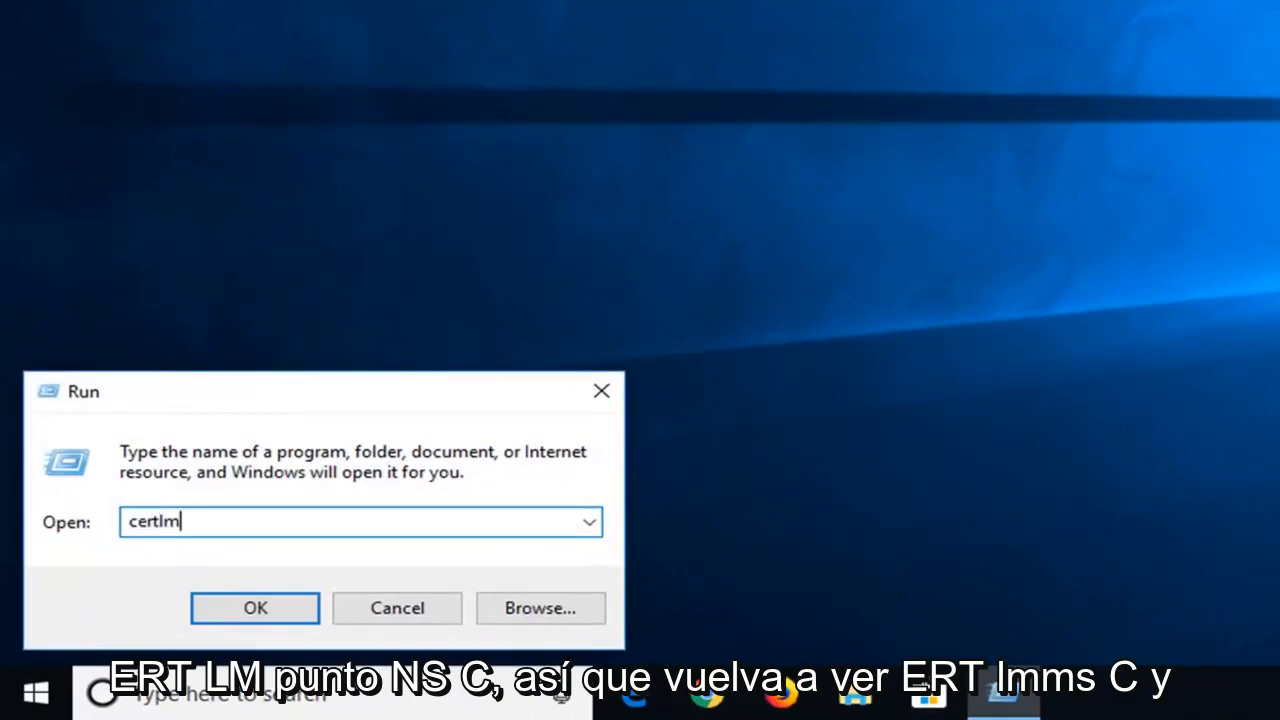
{"action": "type", "text": ".msc"}
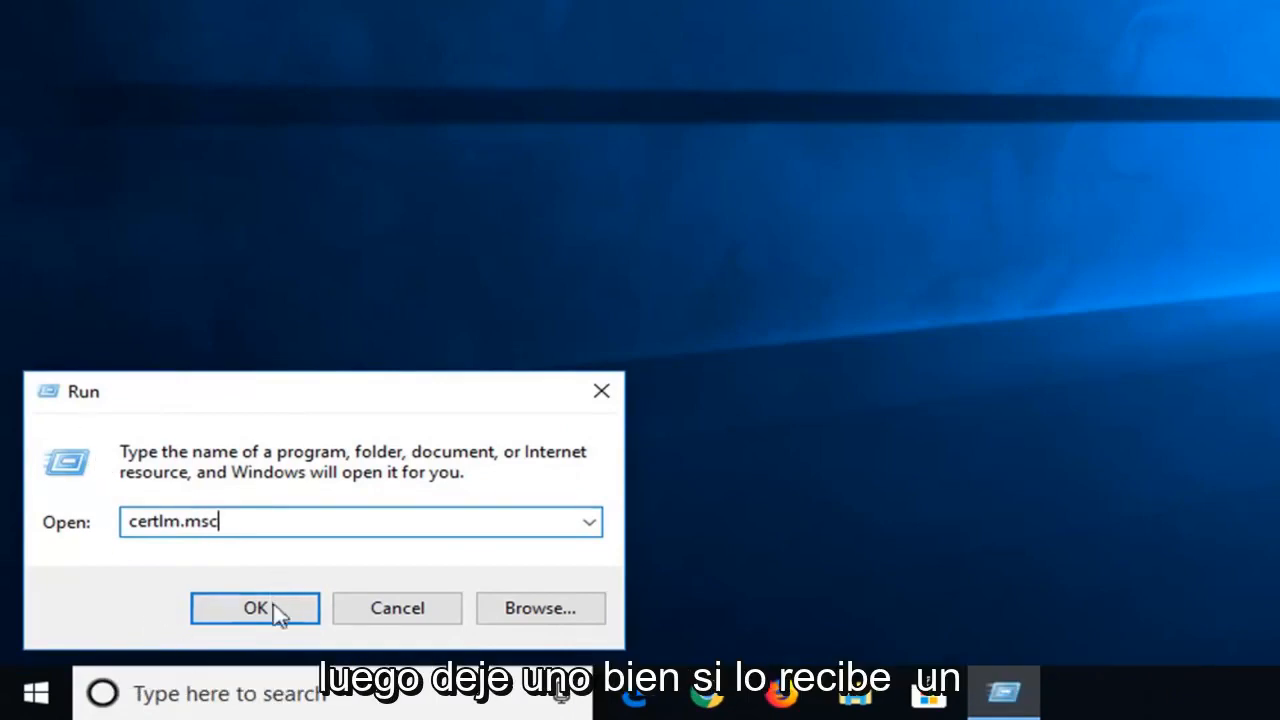
{"action": "left_click", "coordinate": [255, 608]}
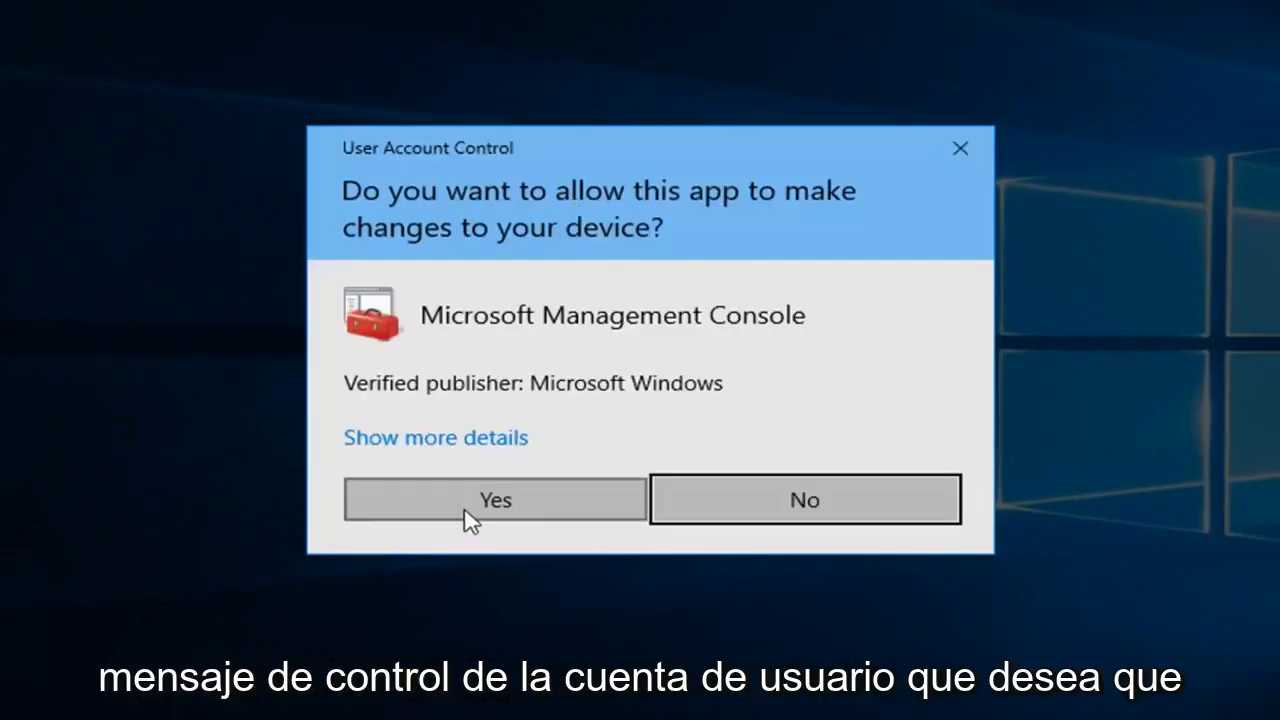
Accept the User Account Control prompt for Microsoft Management Console
{"action": "left_click", "coordinate": [494, 499]}
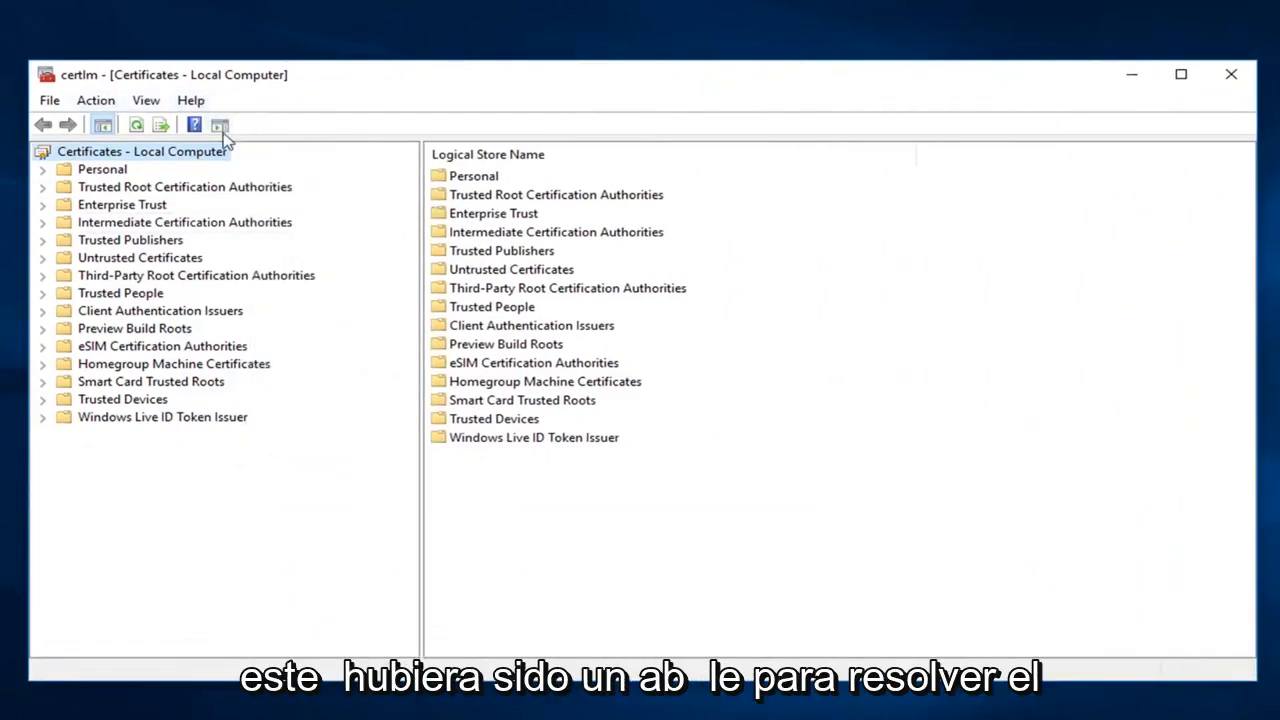
{"action": "mouse_move", "coordinate": [293, 133]}
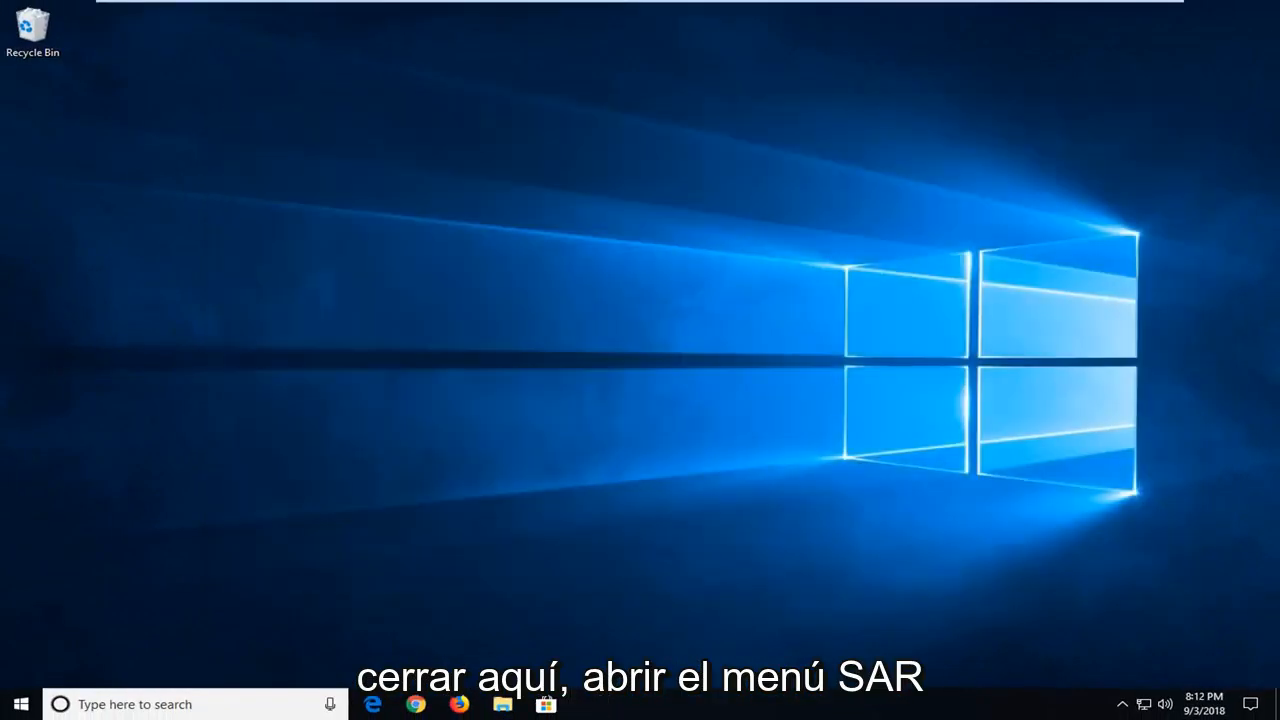
Search 'cmd' and run Command Prompt as administrator
{"action": "left_click", "coordinate": [20, 704]}
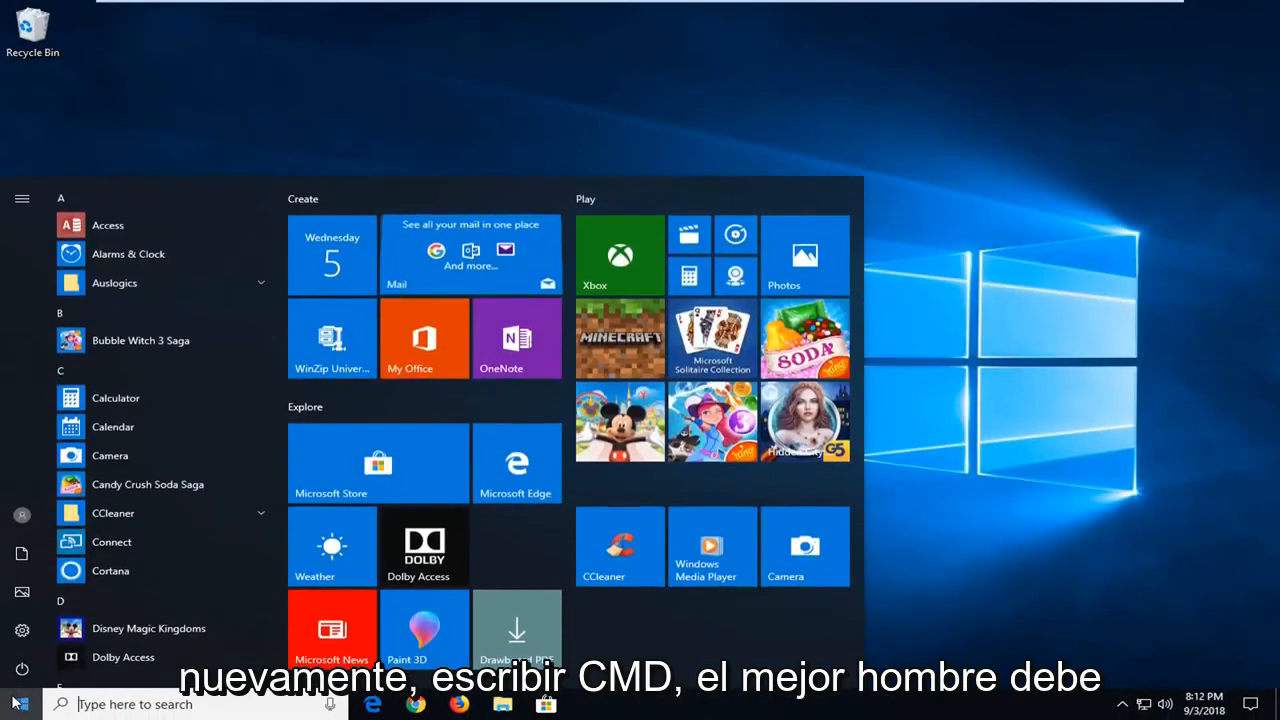
{"action": "type", "text": "cmd"}
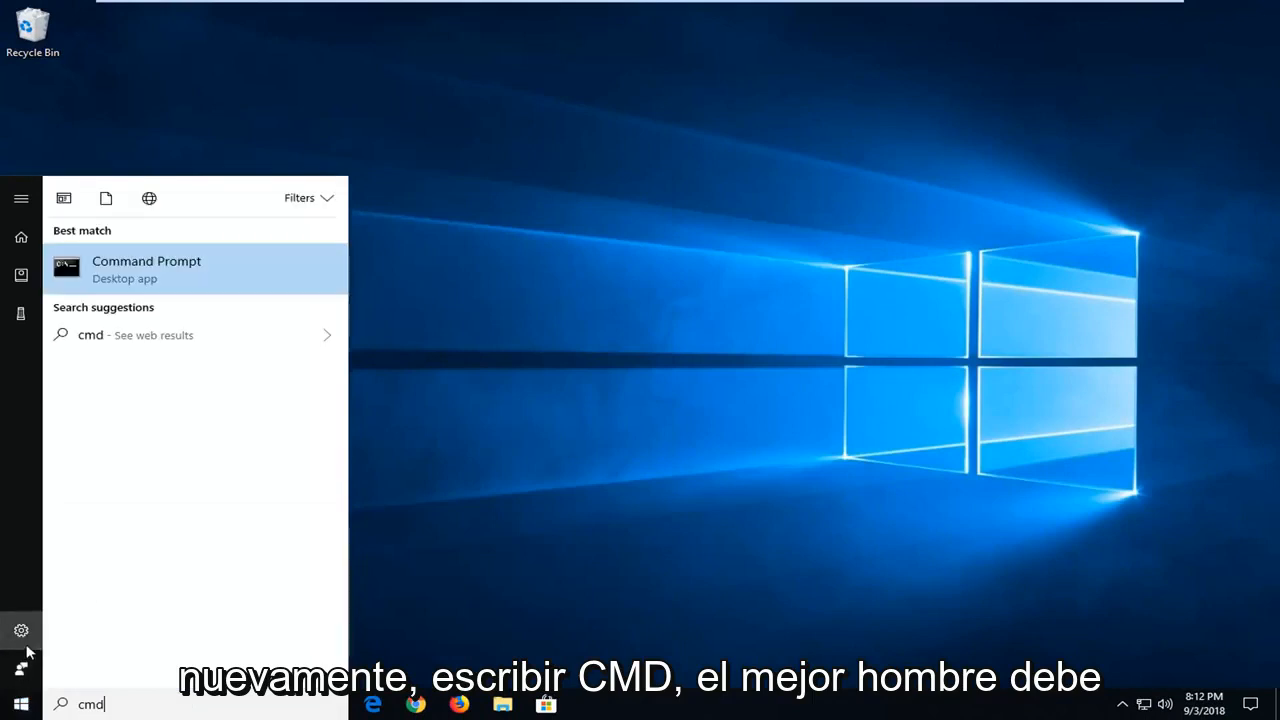
{"action": "mouse_move", "coordinate": [120, 265]}
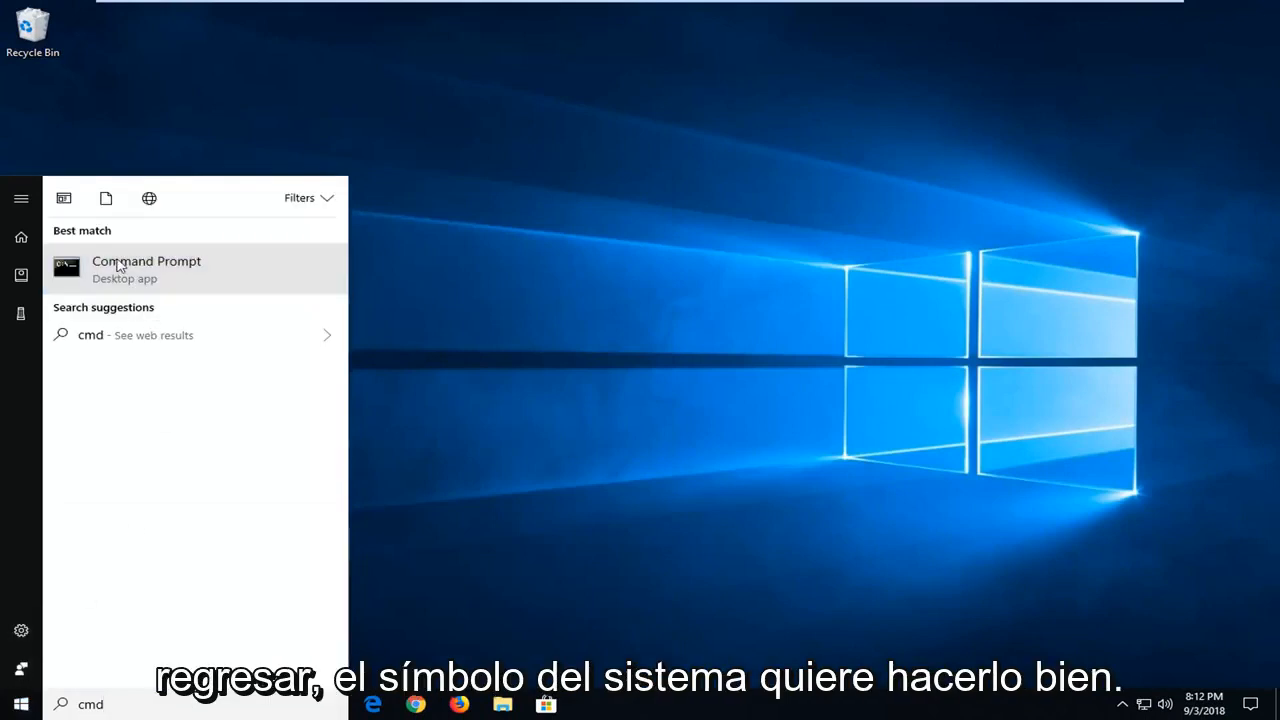
{"action": "right_click", "coordinate": [146, 267]}
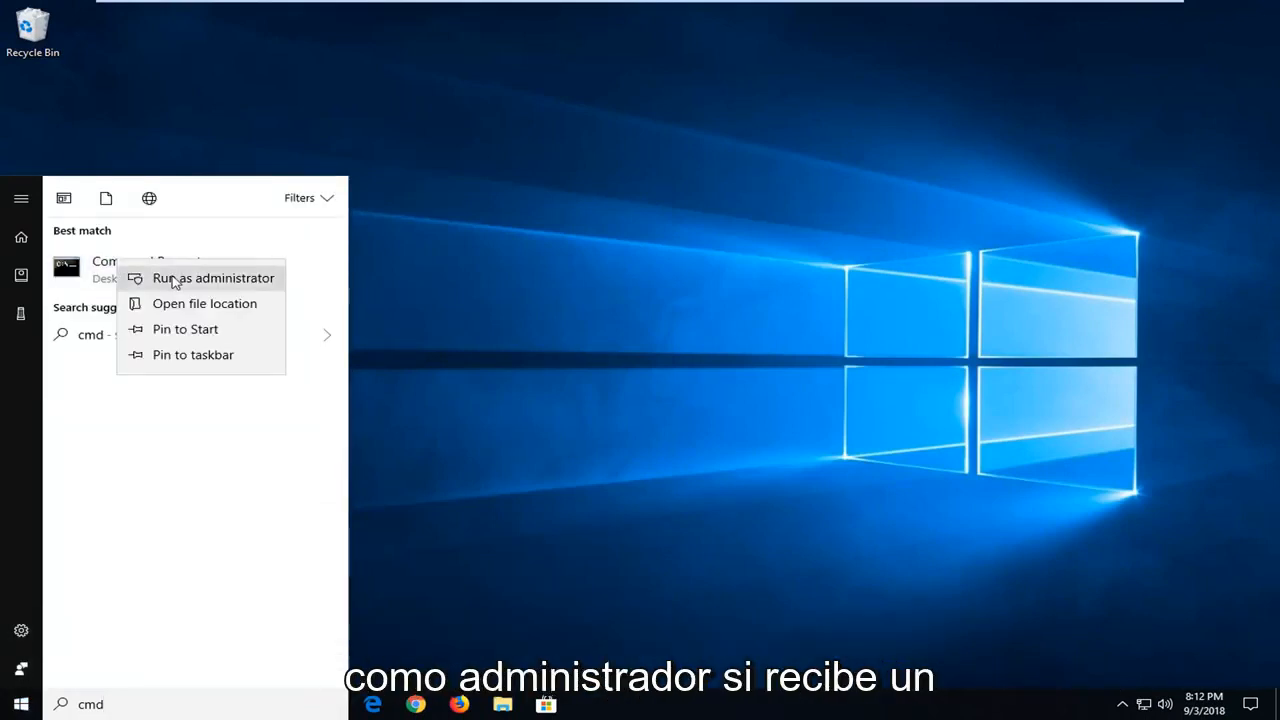
{"action": "left_click", "coordinate": [213, 278]}
{"action": "type", "text": "sfc /"}
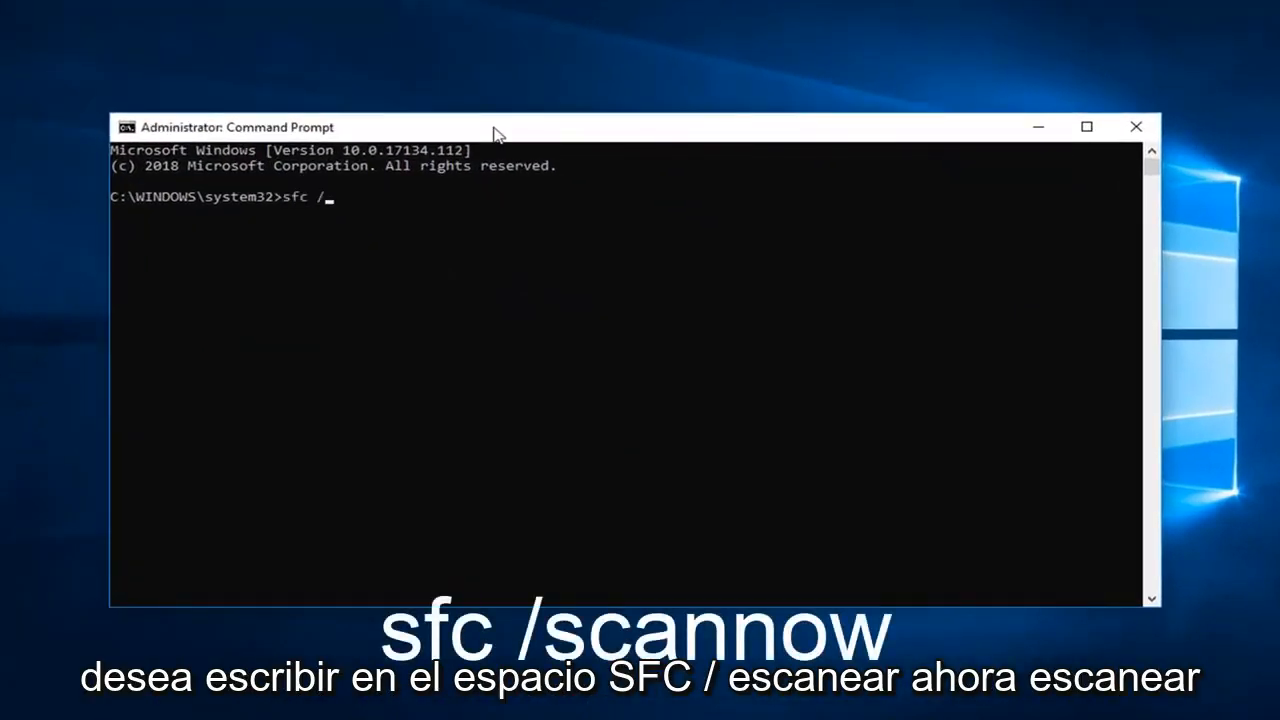
Finish typing 'sfc /scannow' and submit it to start the system file scan
{"action": "type", "text": "scannow"}
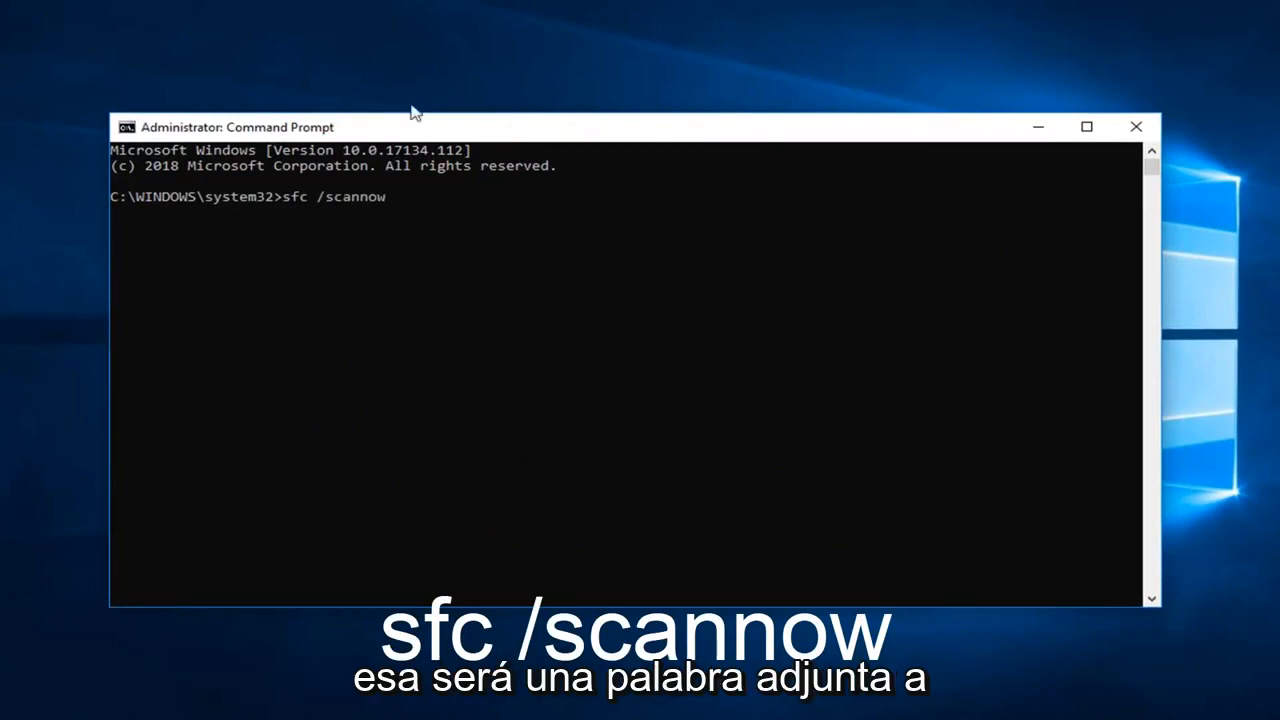
{"action": "mouse_move", "coordinate": [322, 207]}
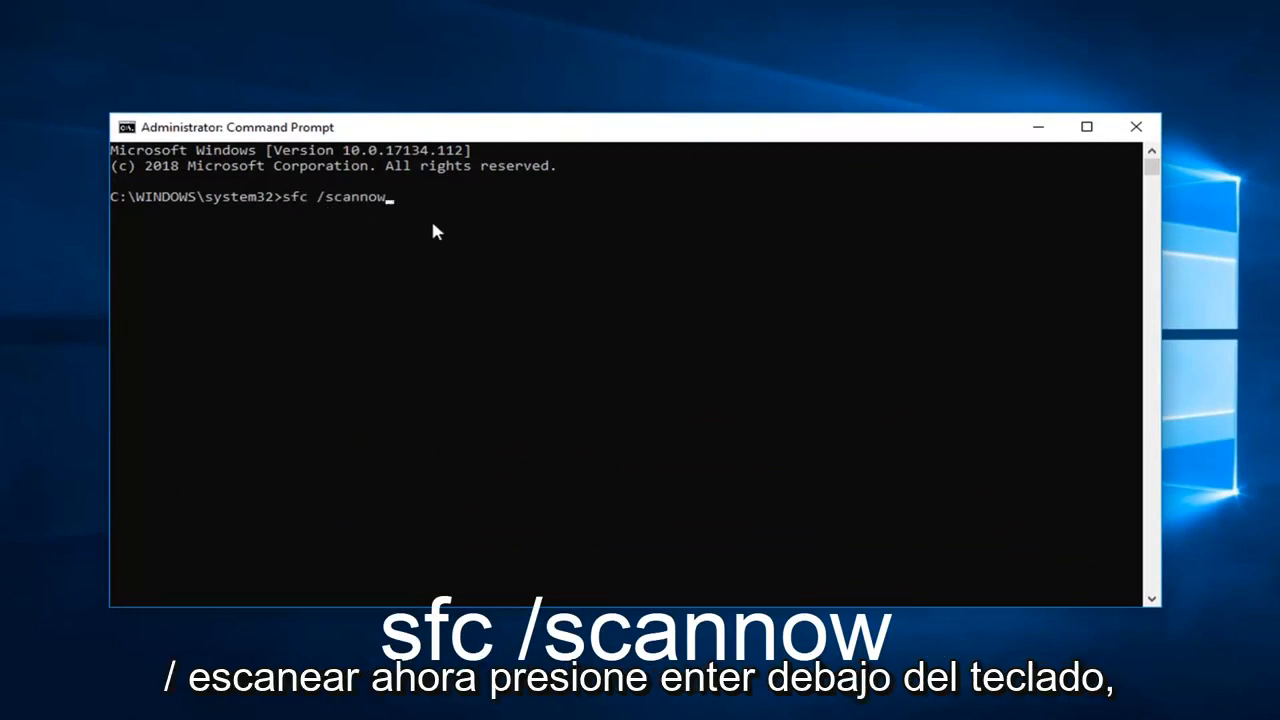
{"action": "key", "text": "enter"}
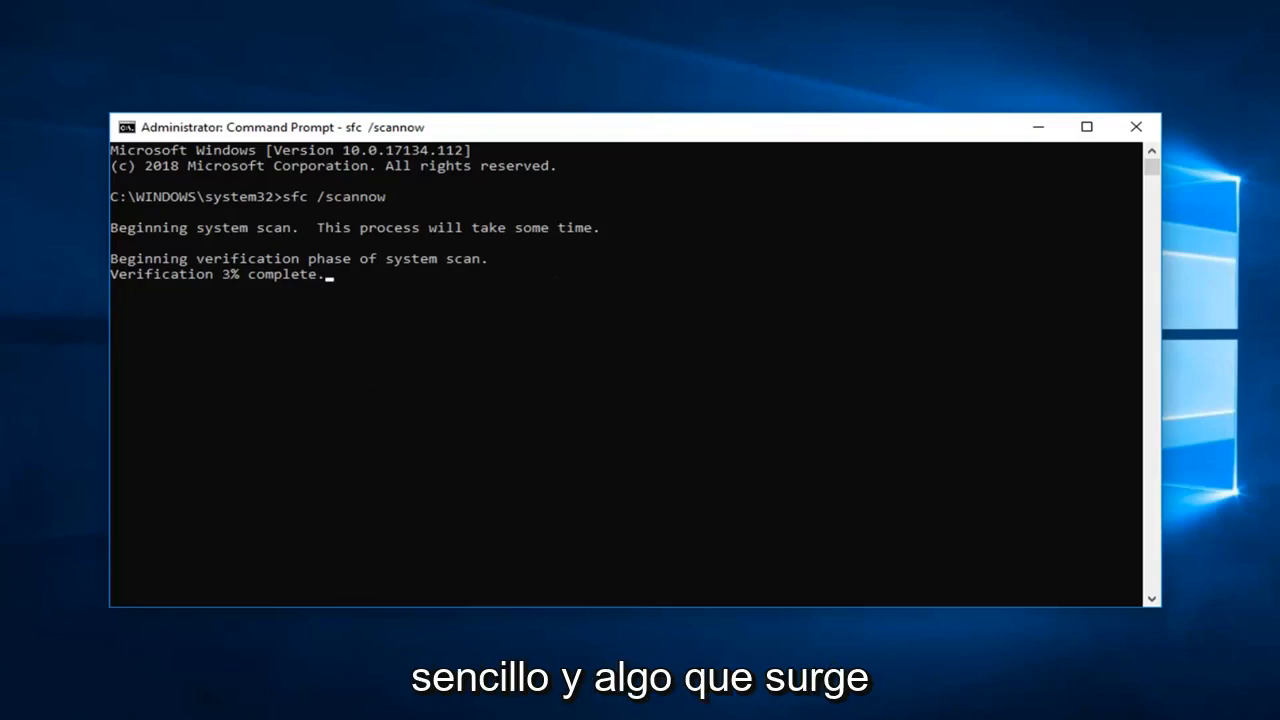
{"action": "mouse_move", "coordinate": [337, 207]}
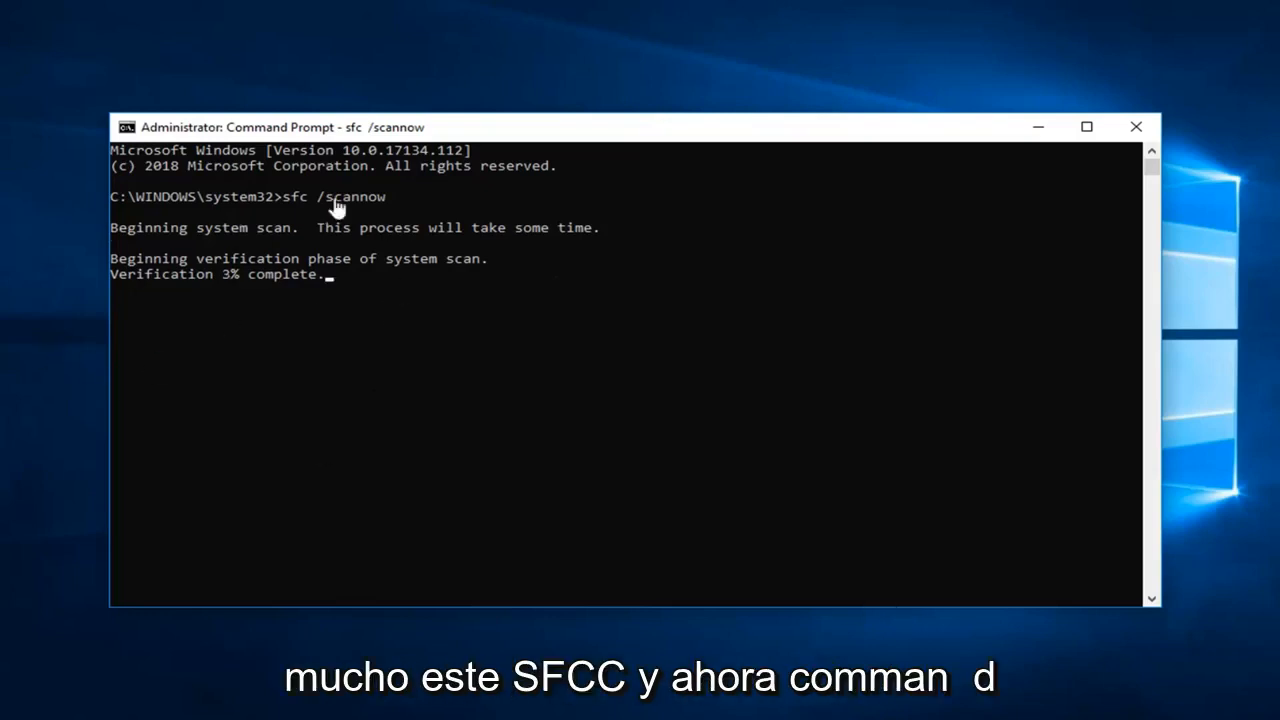
{"action": "mouse_move", "coordinate": [640, 287]}
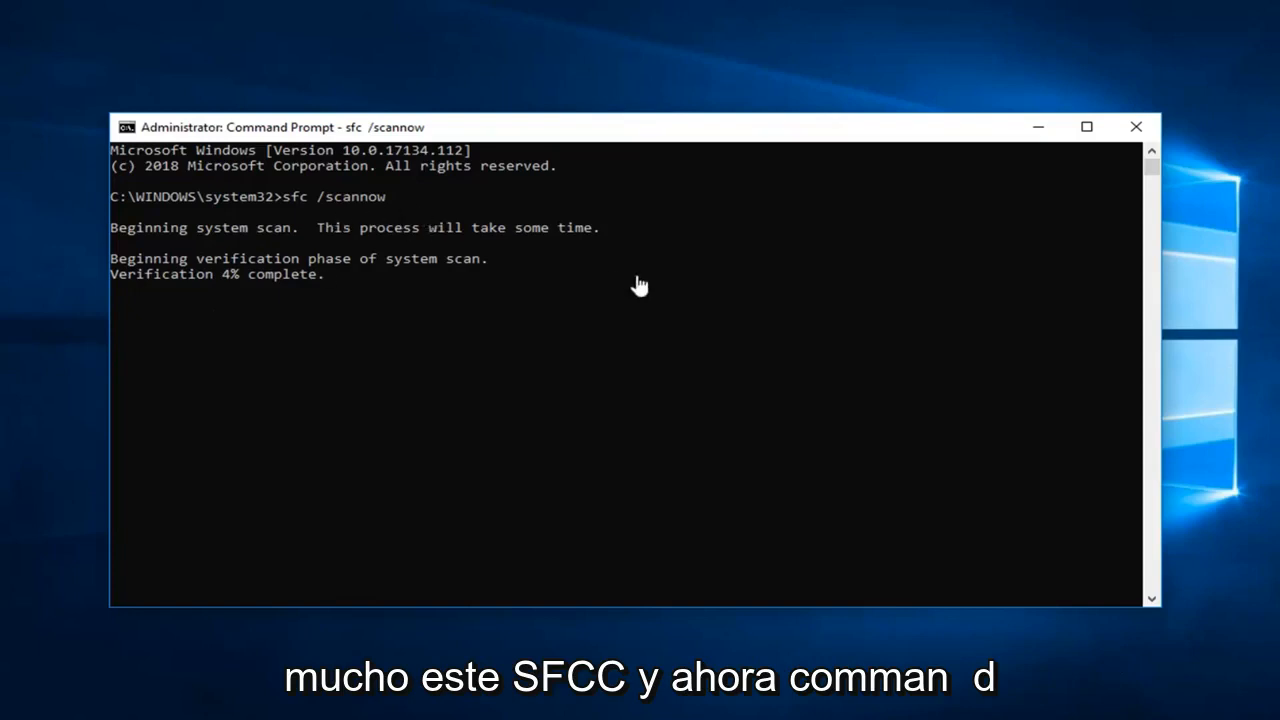